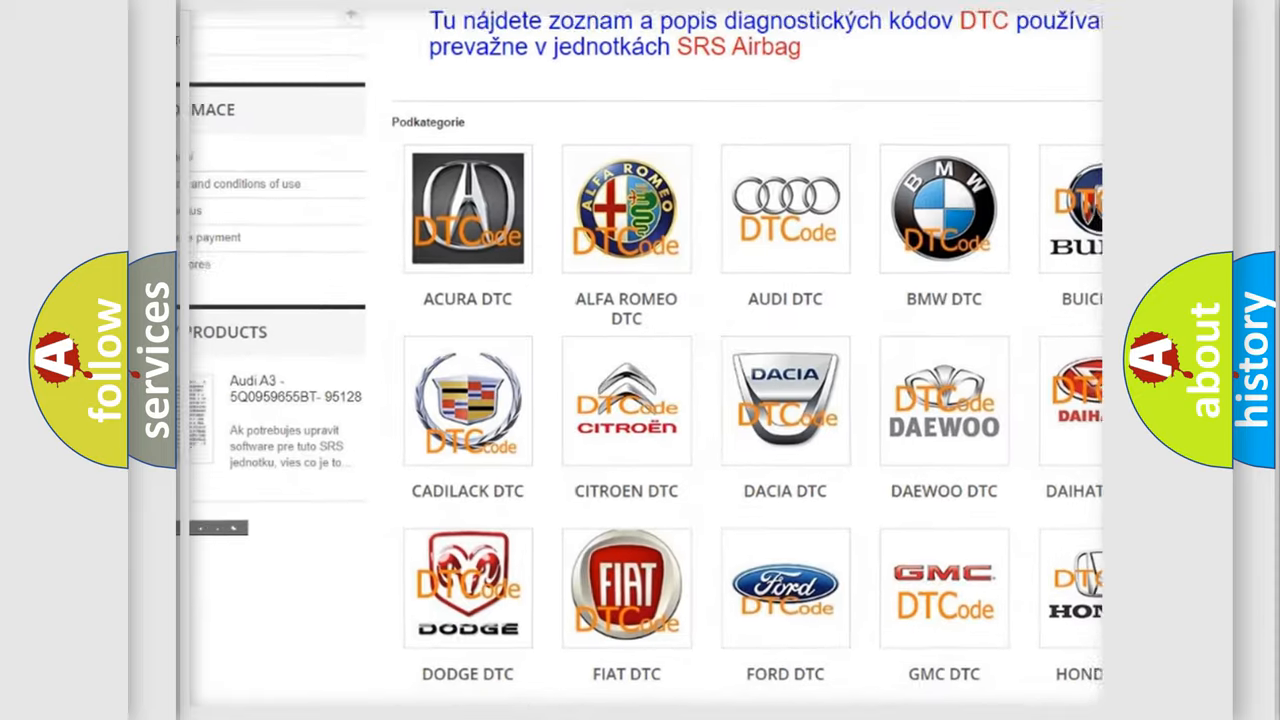
scroll(down, 3)
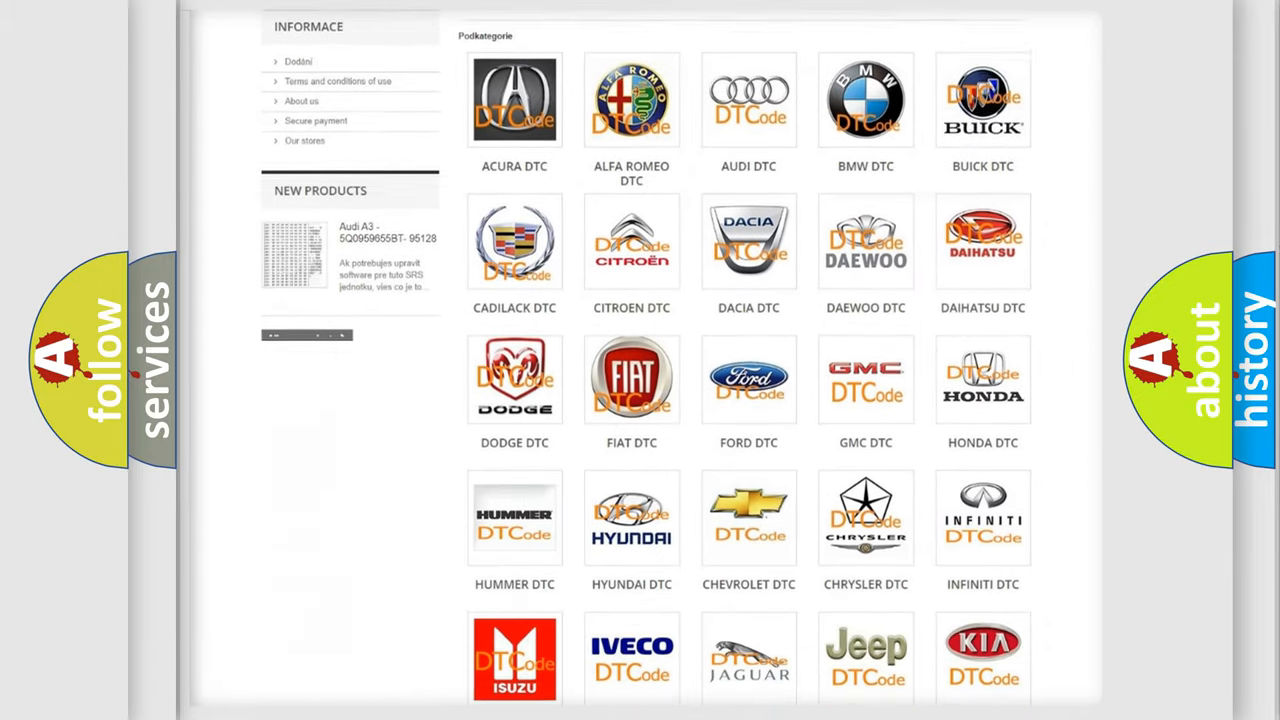
scroll(down, 3)
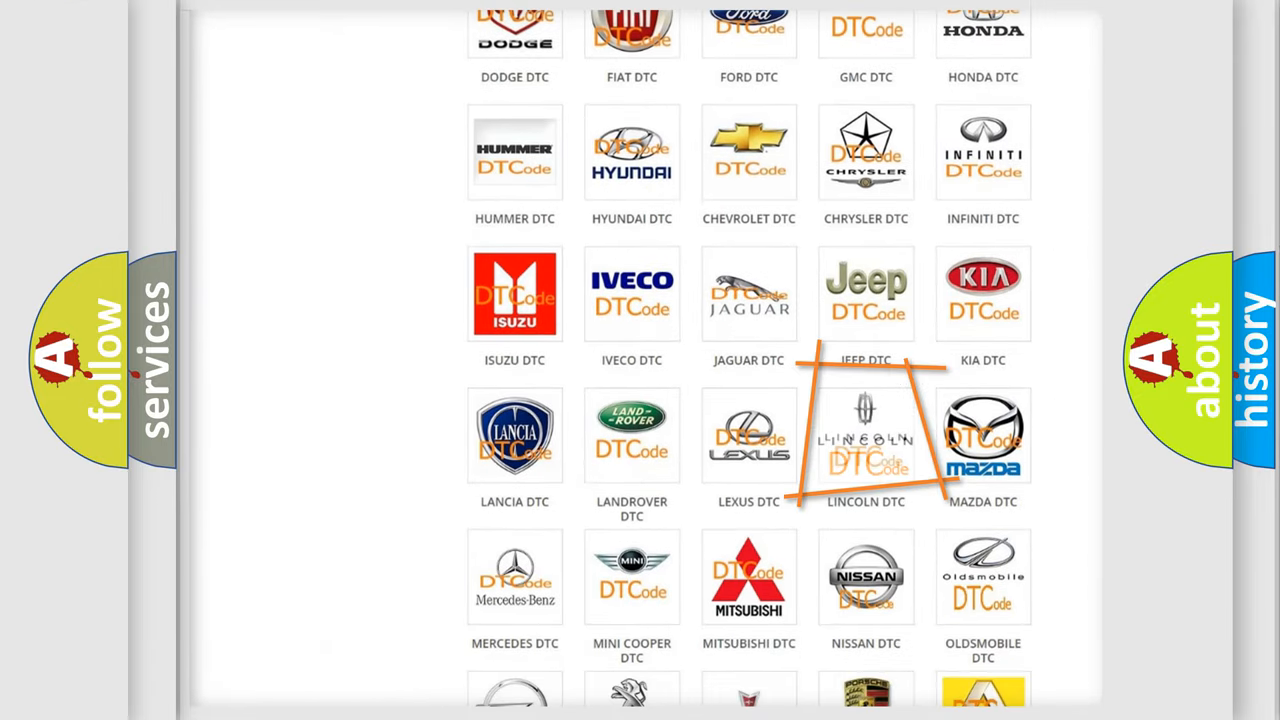